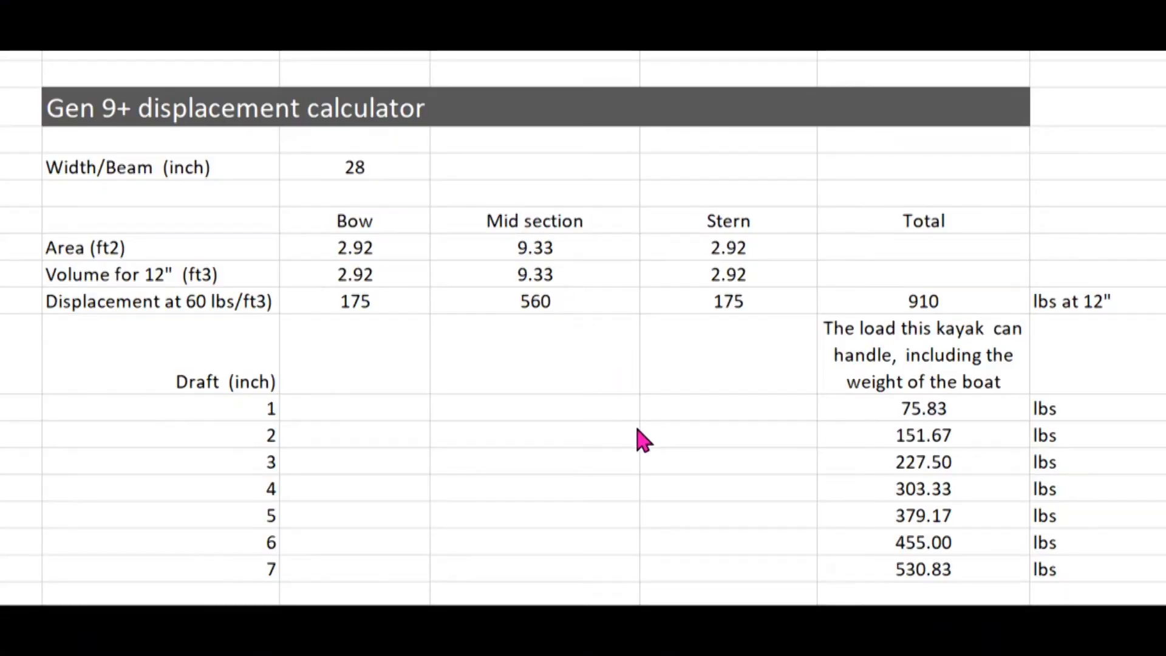
{"action": "mouse_move", "coordinate": [488, 432]}
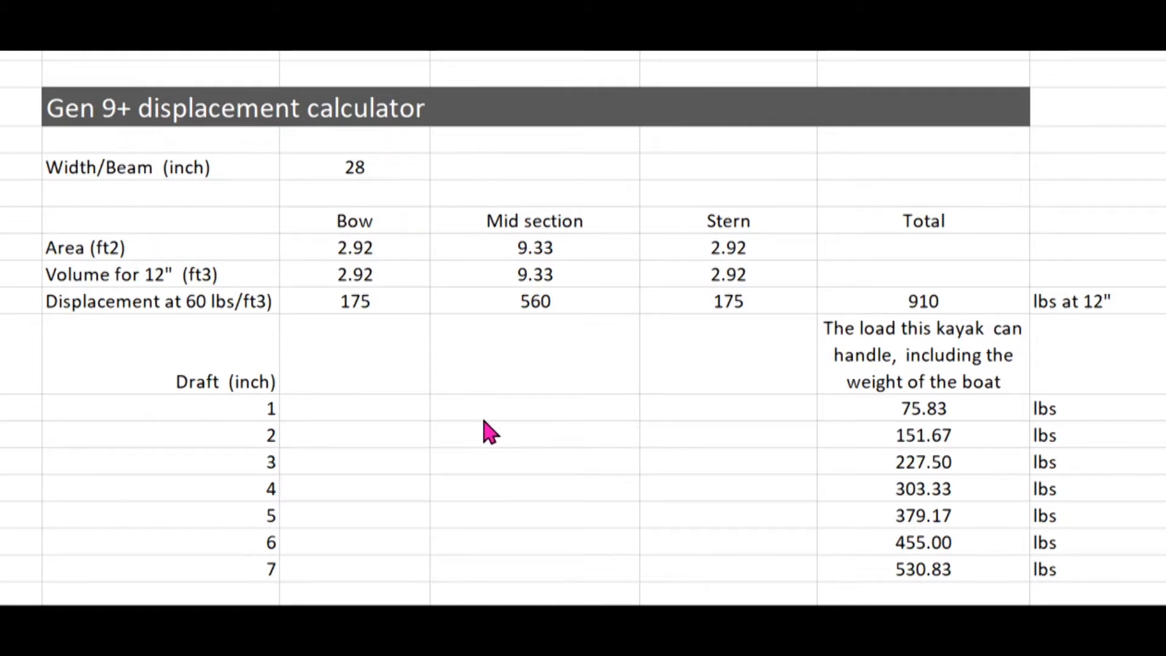
{"action": "mouse_move", "coordinate": [569, 469]}
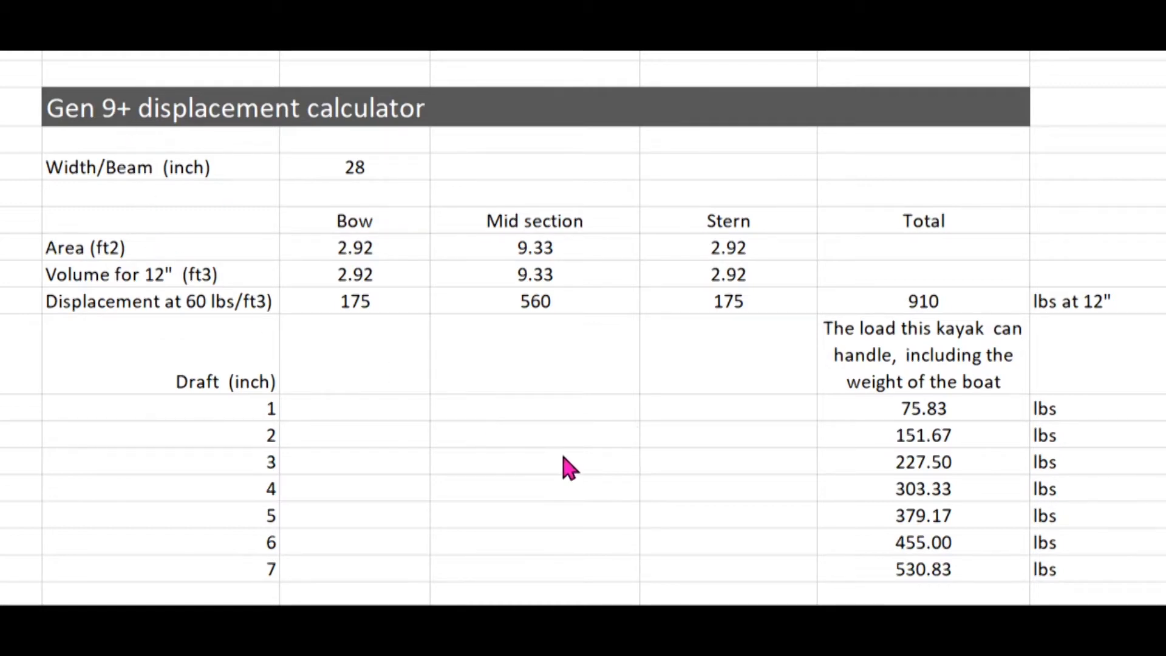
{"action": "mouse_move", "coordinate": [904, 482]}
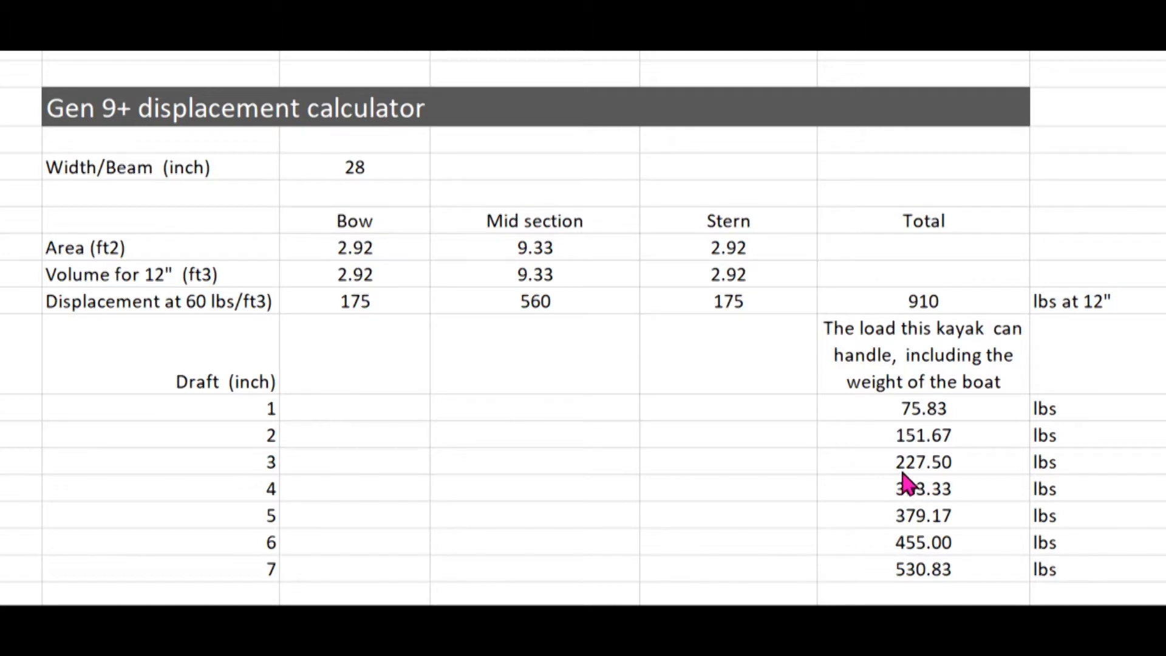
{"action": "mouse_move", "coordinate": [921, 482]}
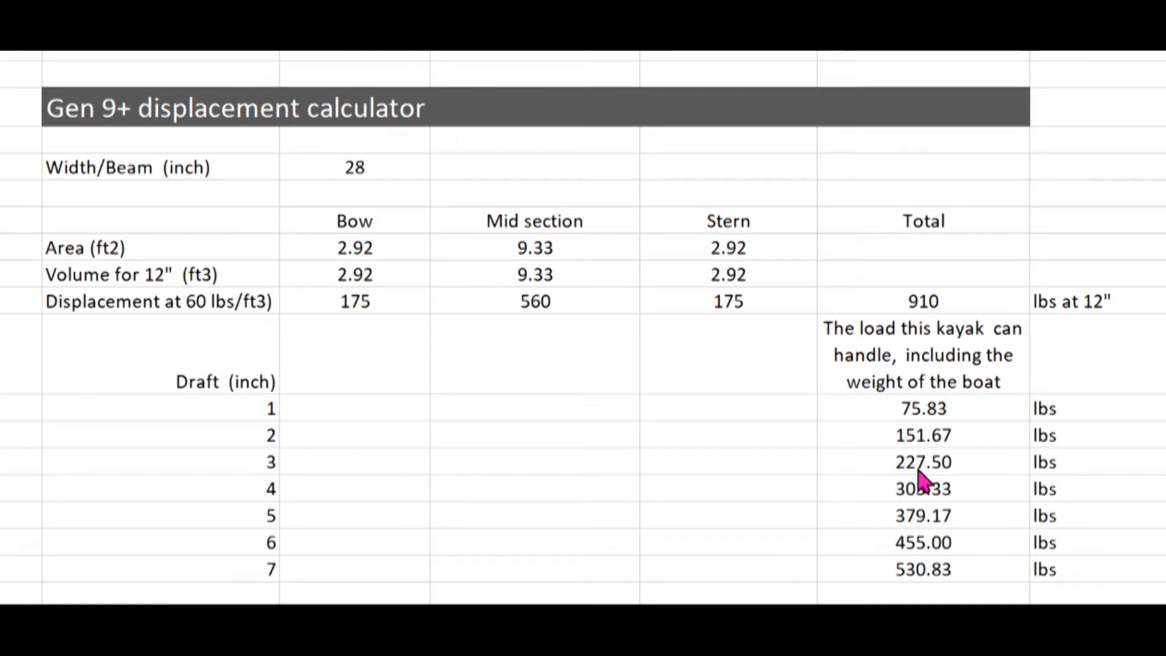
{"action": "mouse_move", "coordinate": [945, 442]}
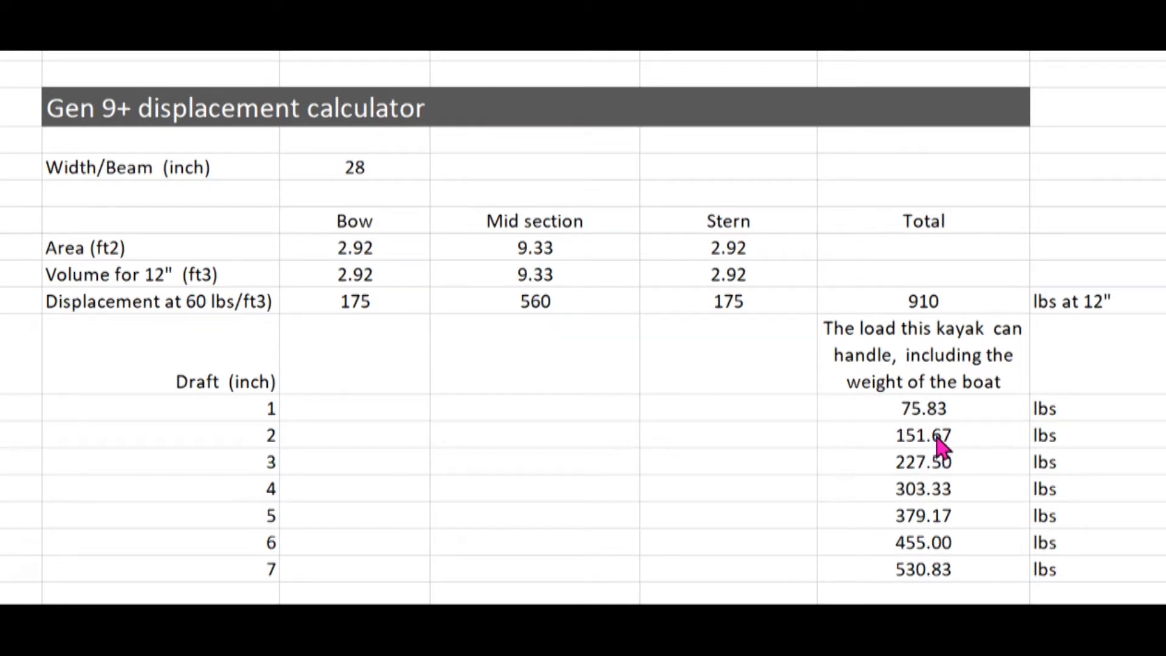
{"action": "mouse_move", "coordinate": [896, 453]}
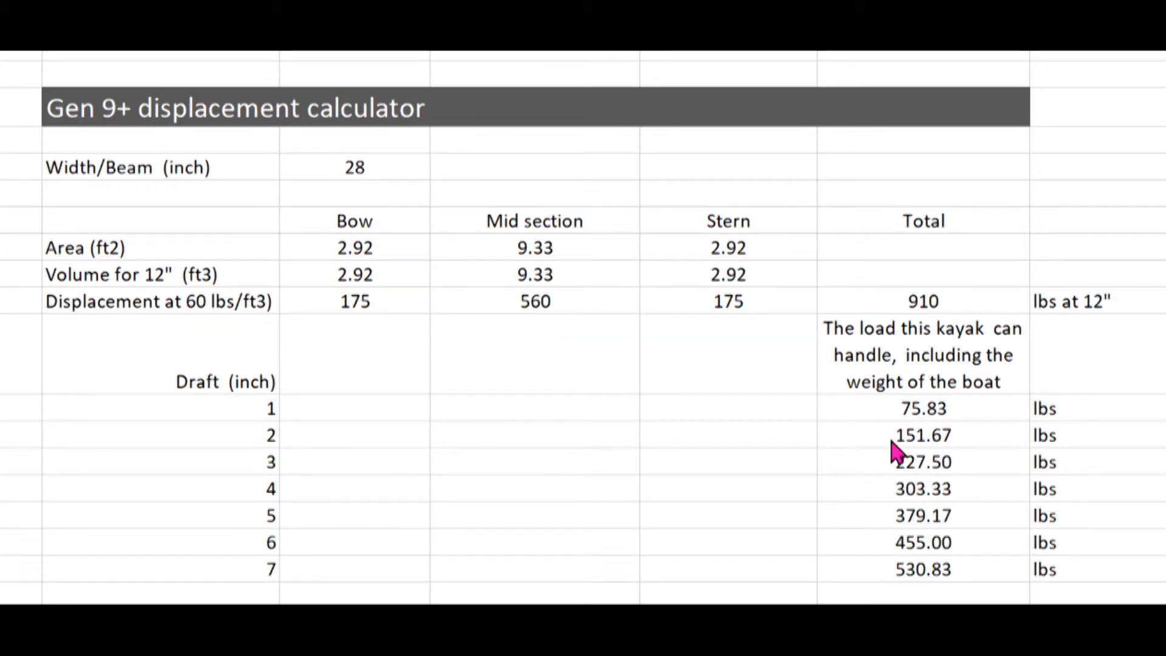
{"action": "mouse_move", "coordinate": [882, 442]}
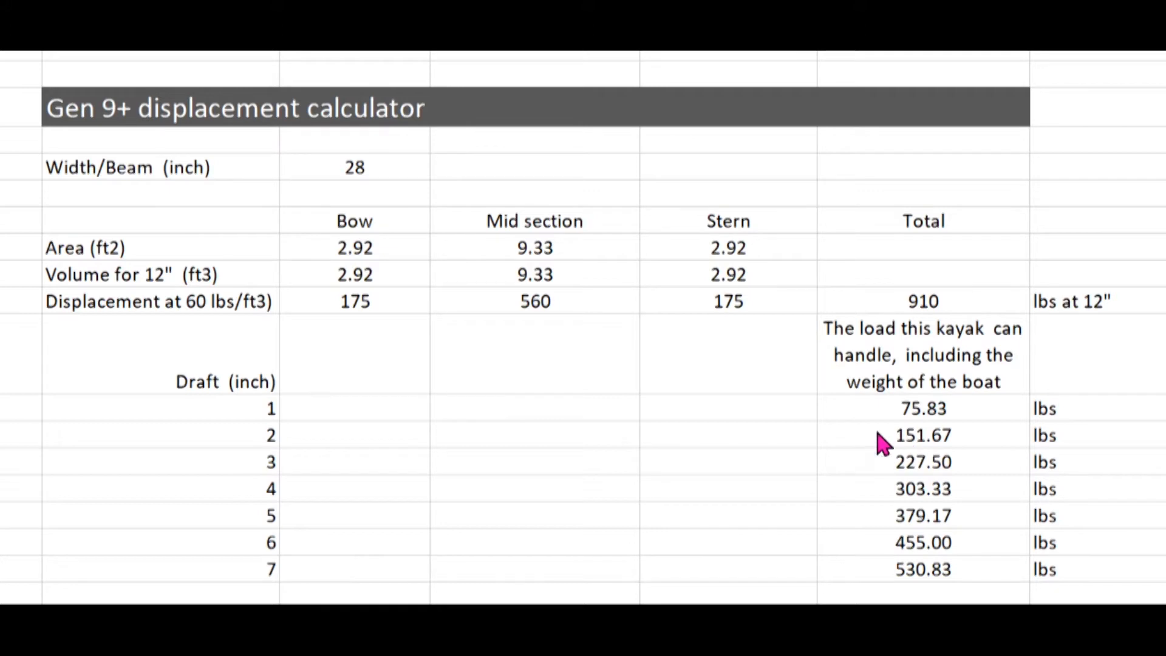
{"action": "mouse_move", "coordinate": [266, 445]}
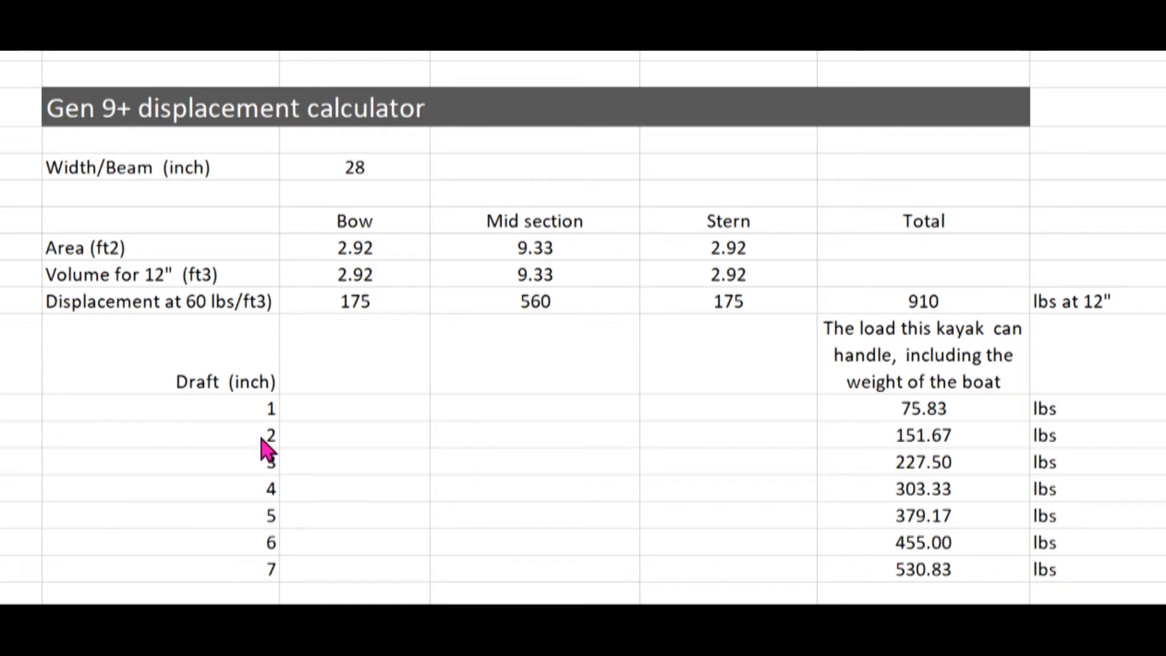
{"action": "mouse_move", "coordinate": [911, 450]}
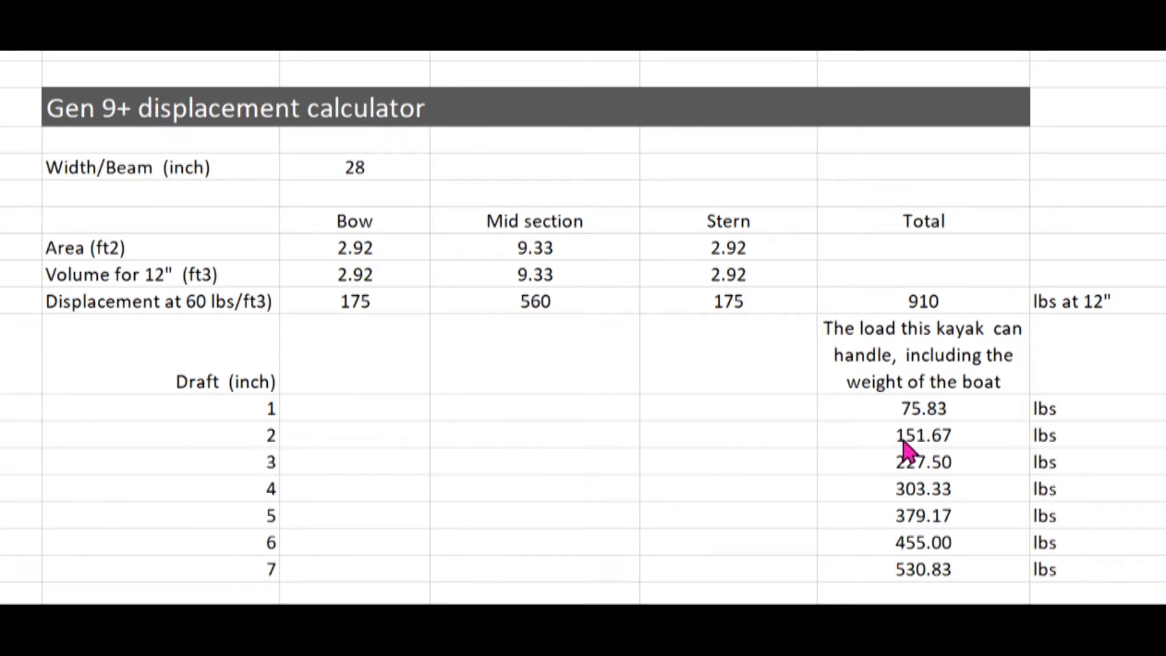
{"action": "mouse_move", "coordinate": [925, 424]}
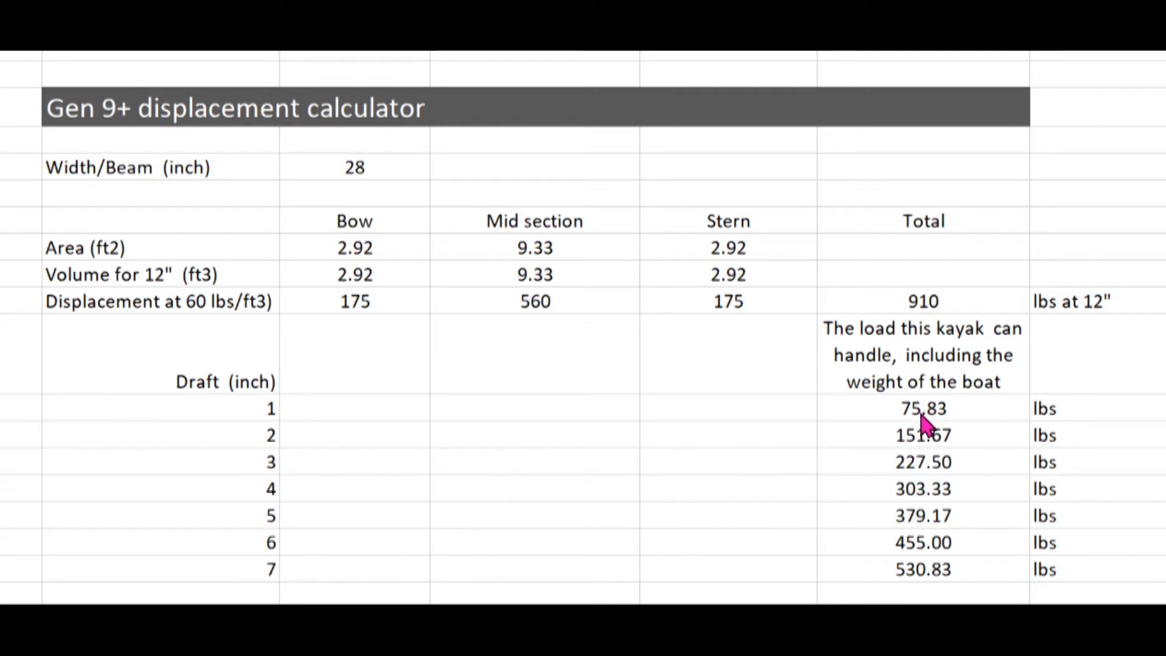
{"action": "mouse_move", "coordinate": [271, 438]}
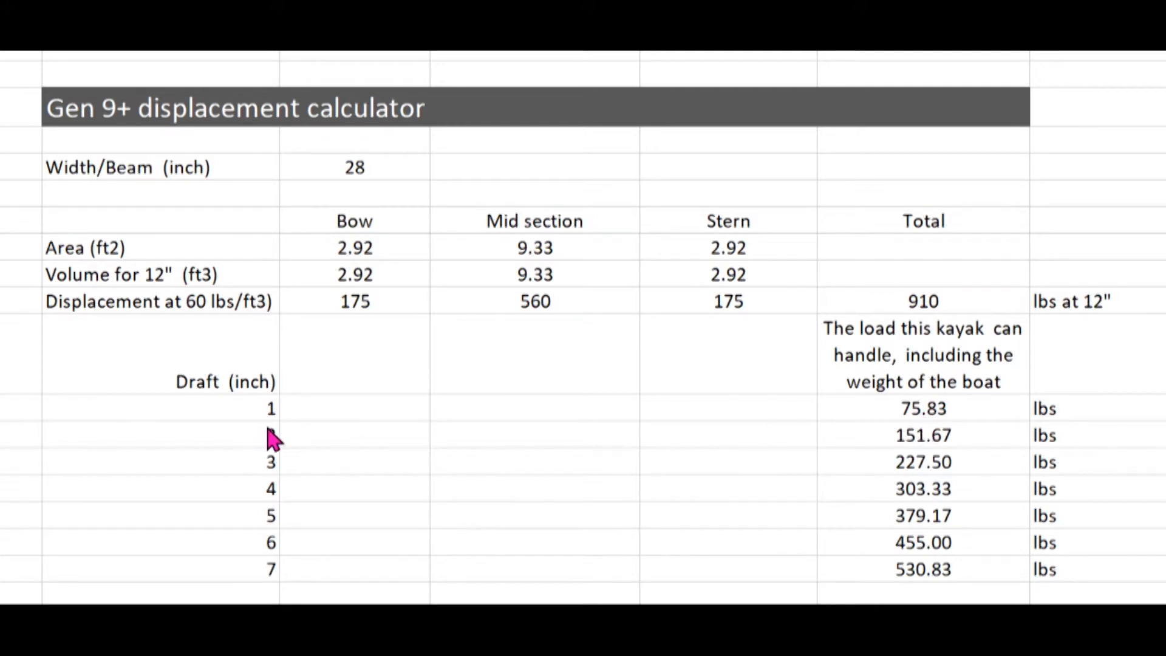
{"action": "mouse_move", "coordinate": [473, 245]}
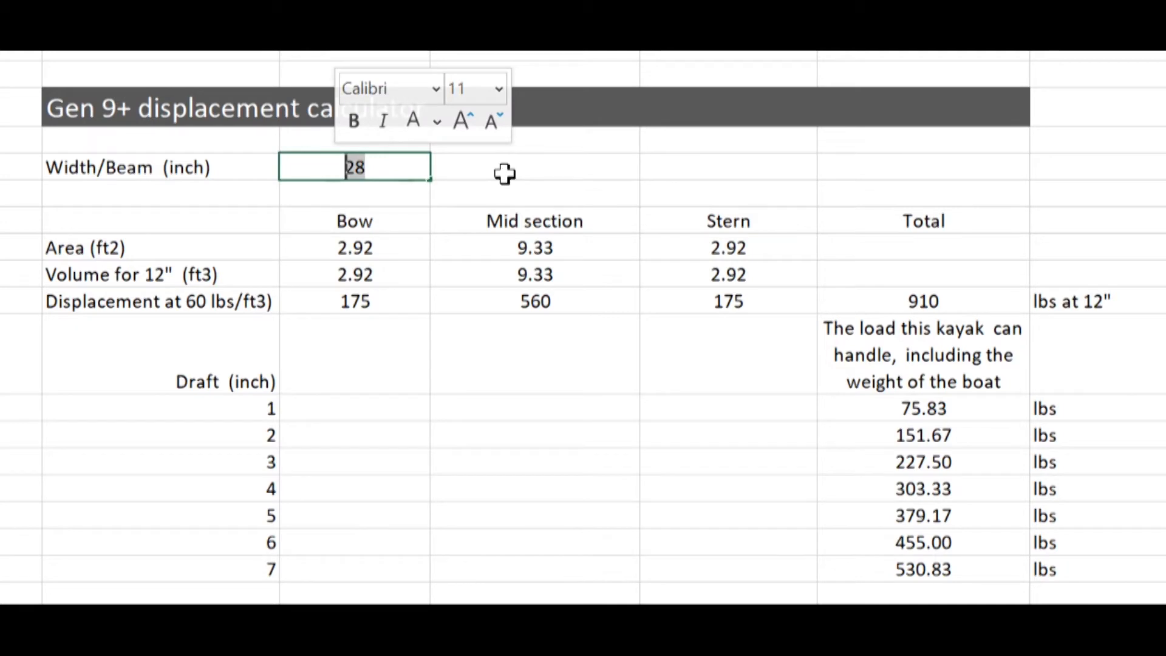
Set the Width/Beam value to 30 inches to recalculate the displacement figures.
{"action": "type", "text": "30"}
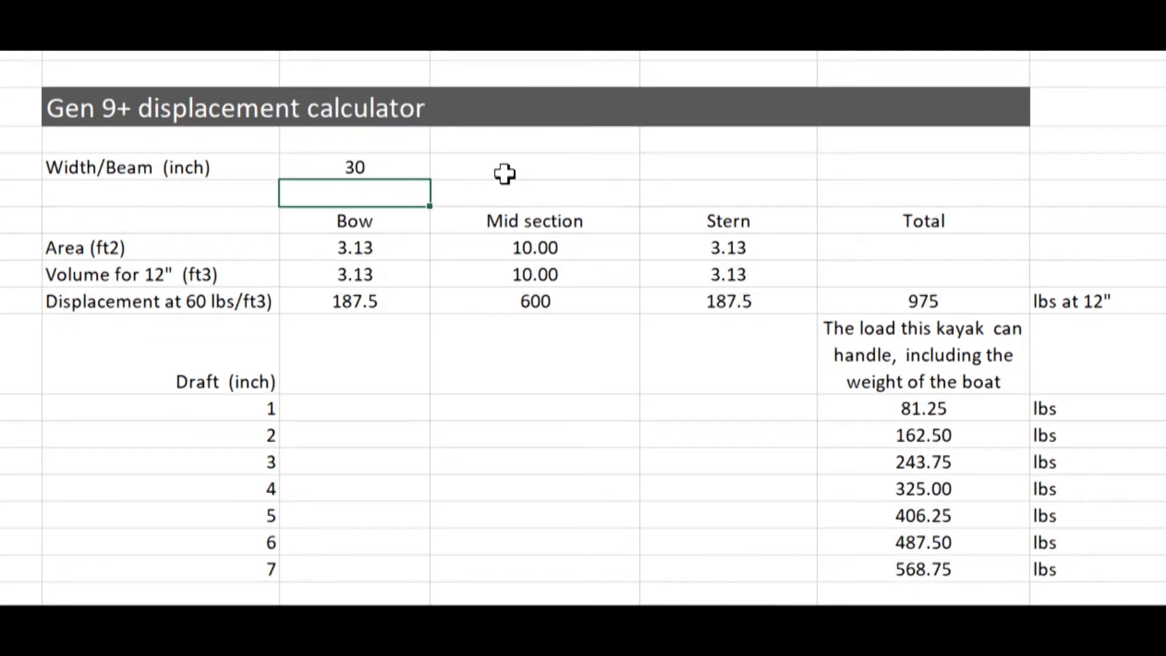
{"action": "mouse_move", "coordinate": [908, 481]}
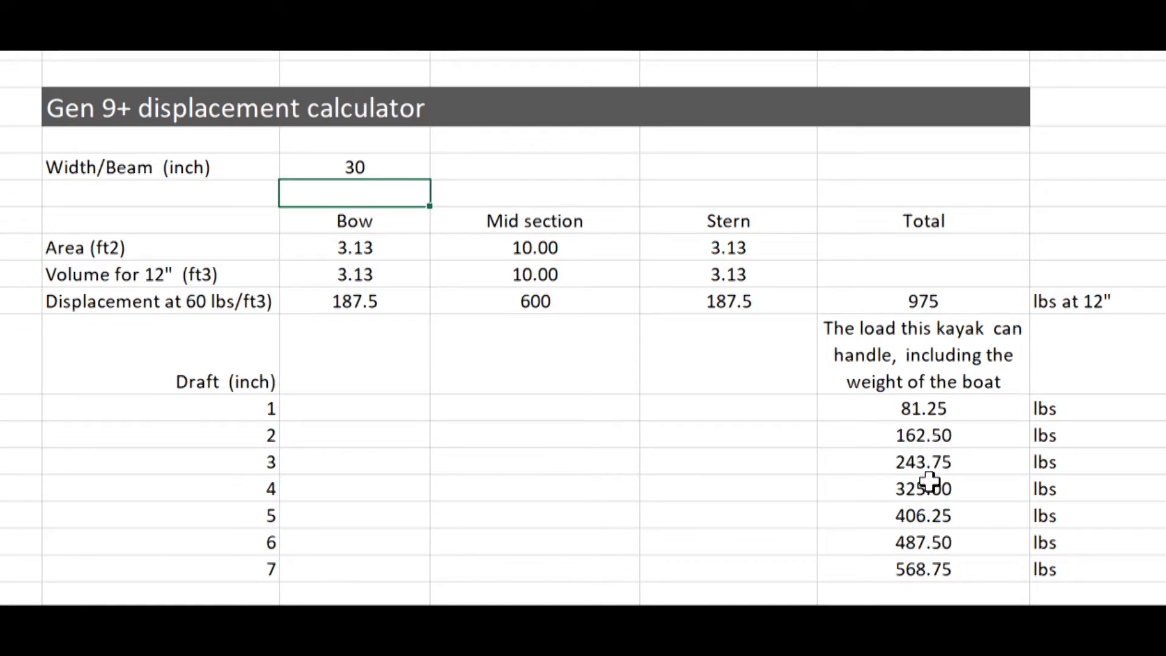
{"action": "mouse_move", "coordinate": [932, 477]}
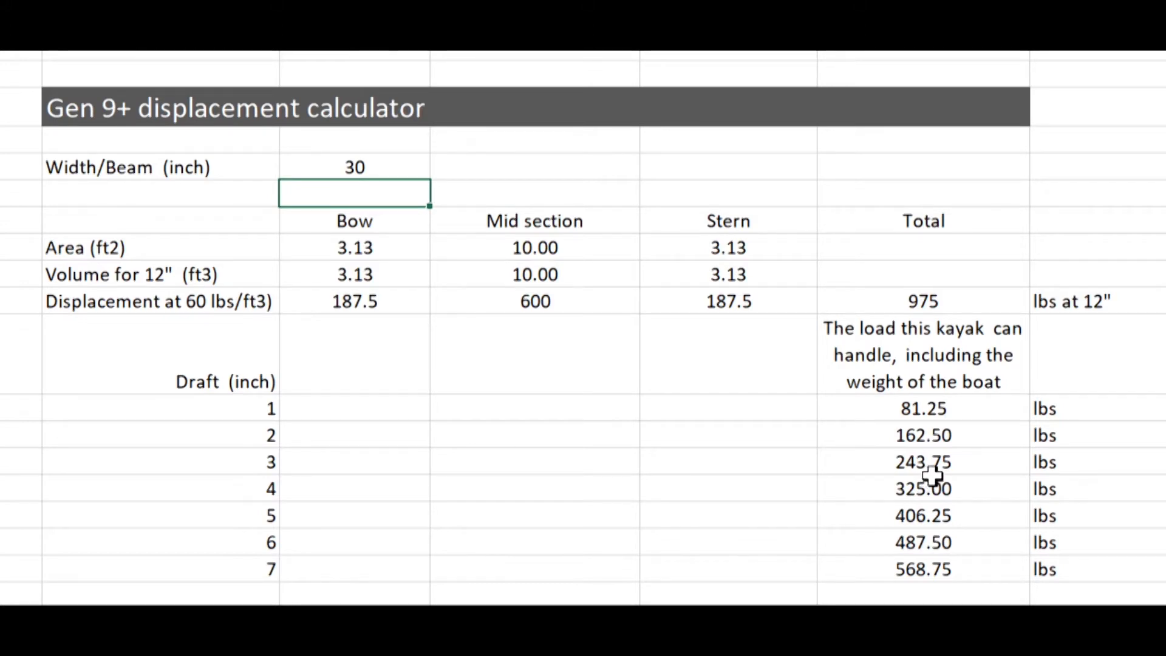
{"action": "mouse_move", "coordinate": [359, 158]}
{"action": "type", "text": "32"}
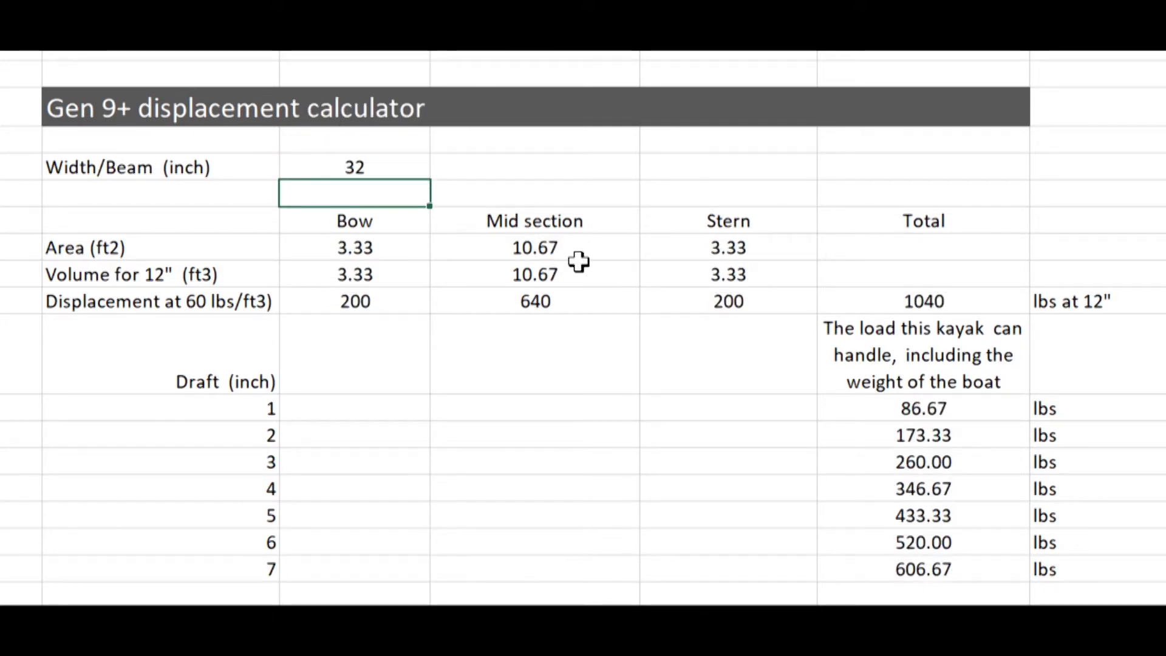
{"action": "mouse_move", "coordinate": [872, 472]}
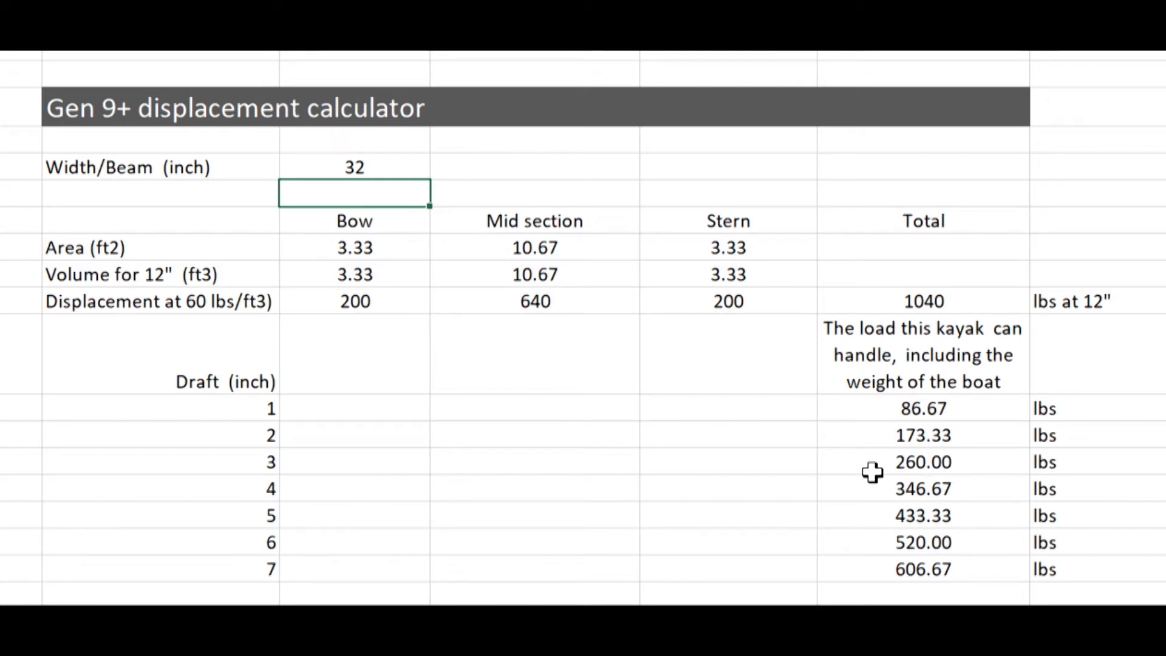
{"action": "mouse_move", "coordinate": [883, 485]}
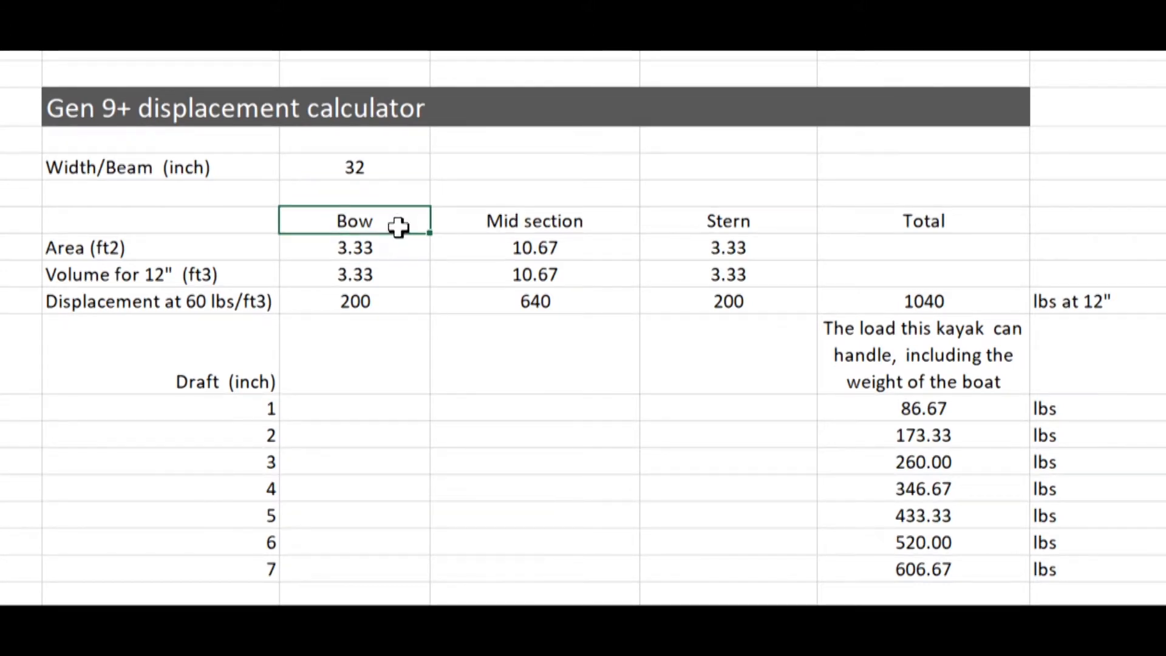
Select the Width/Beam cell to enter a 26-inch beam.
{"action": "left_click", "coordinate": [728, 221]}
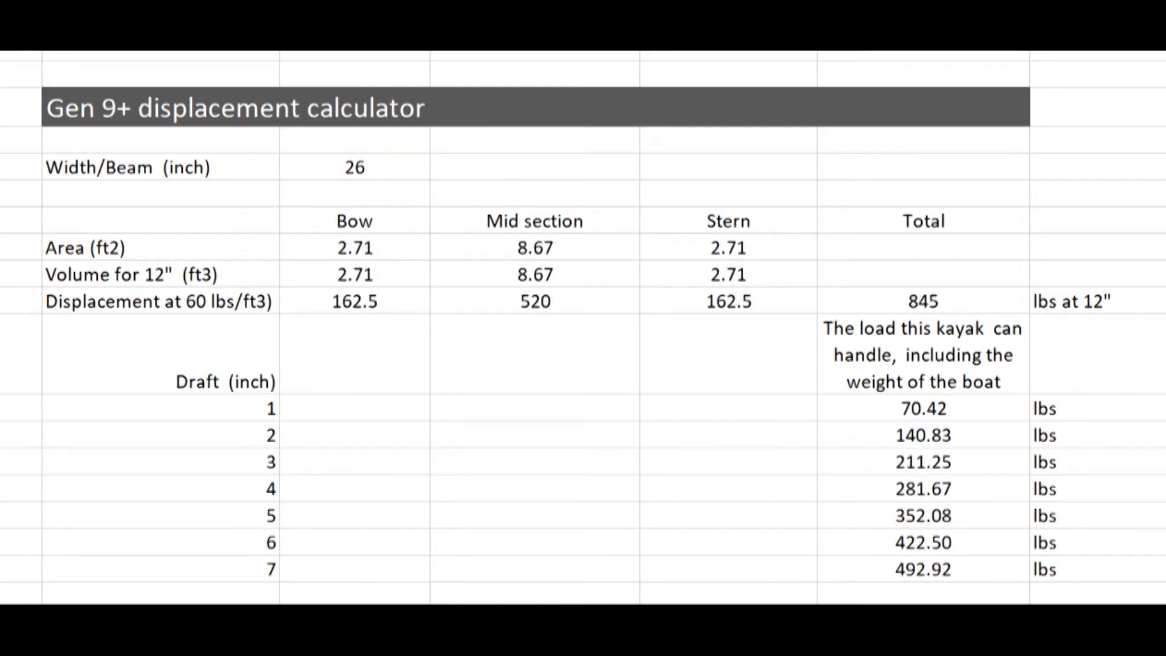
{"action": "mouse_move", "coordinate": [779, 438]}
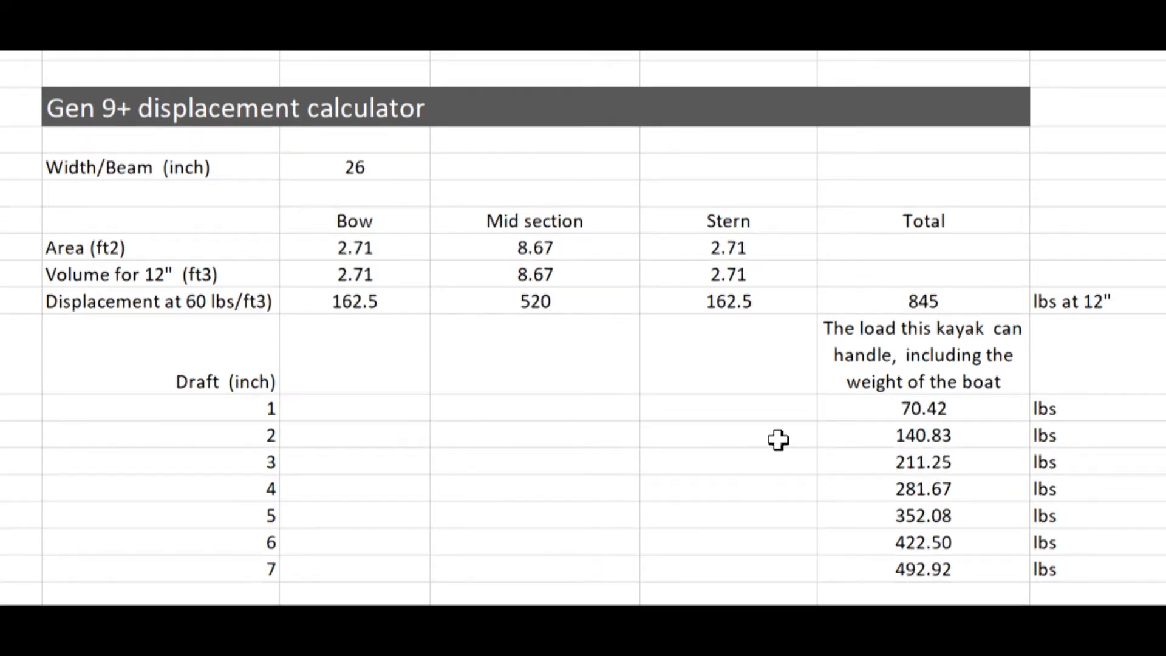
{"action": "mouse_move", "coordinate": [964, 445]}
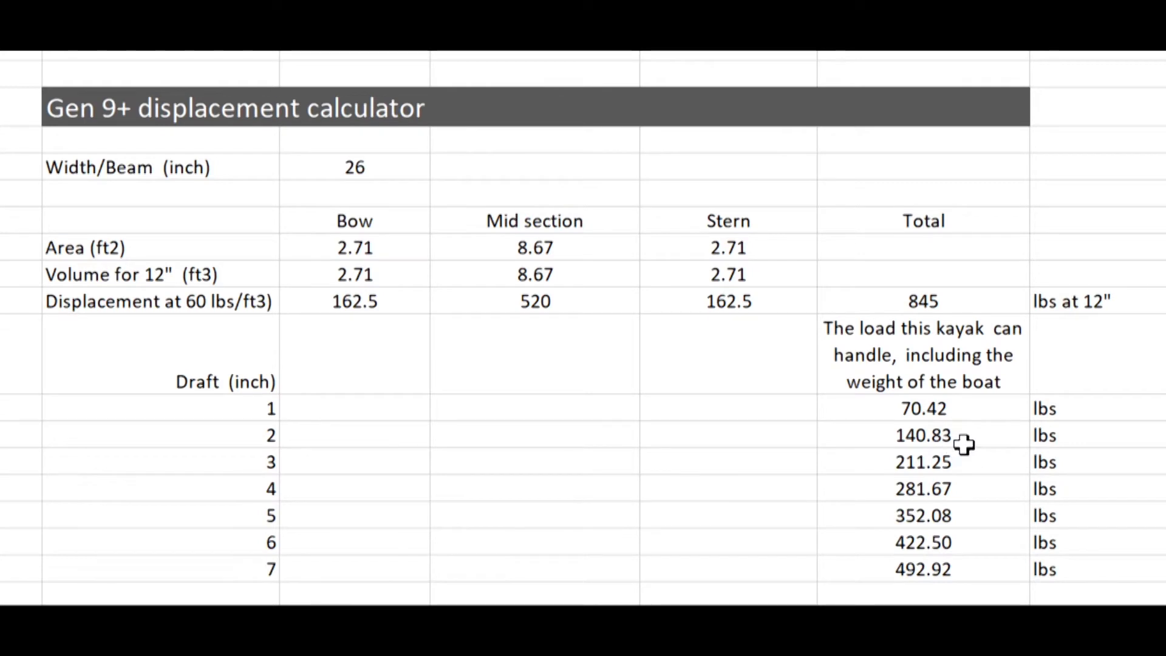
{"action": "mouse_move", "coordinate": [439, 230]}
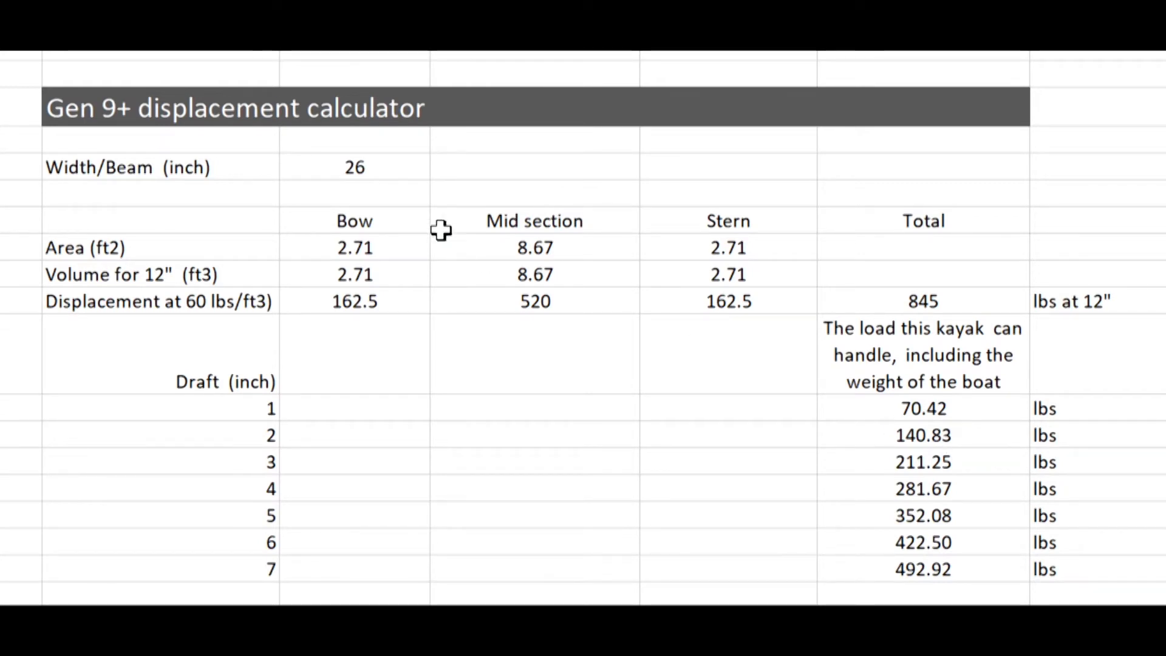
{"action": "mouse_move", "coordinate": [774, 477]}
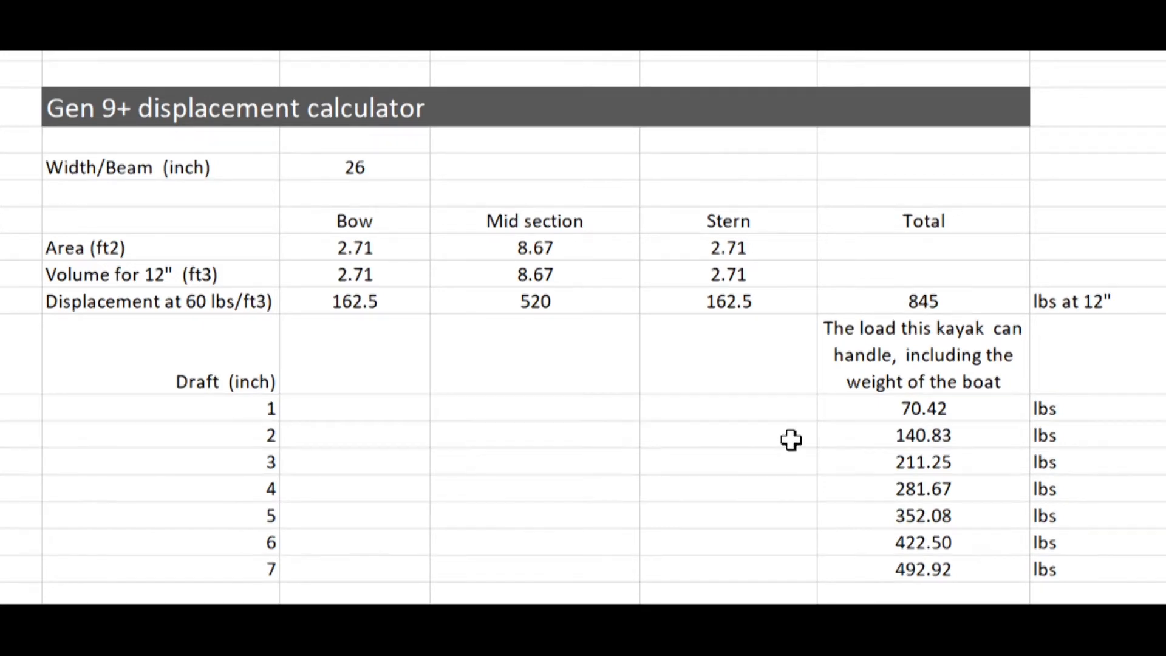
{"action": "mouse_move", "coordinate": [835, 444]}
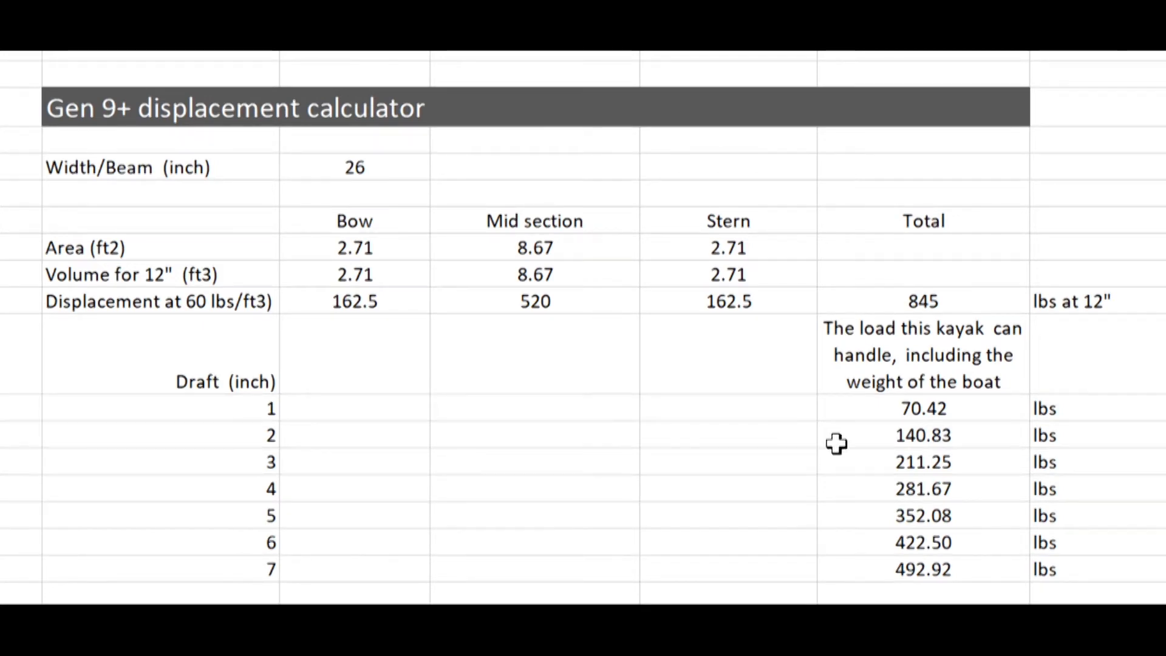
{"action": "mouse_move", "coordinate": [984, 440]}
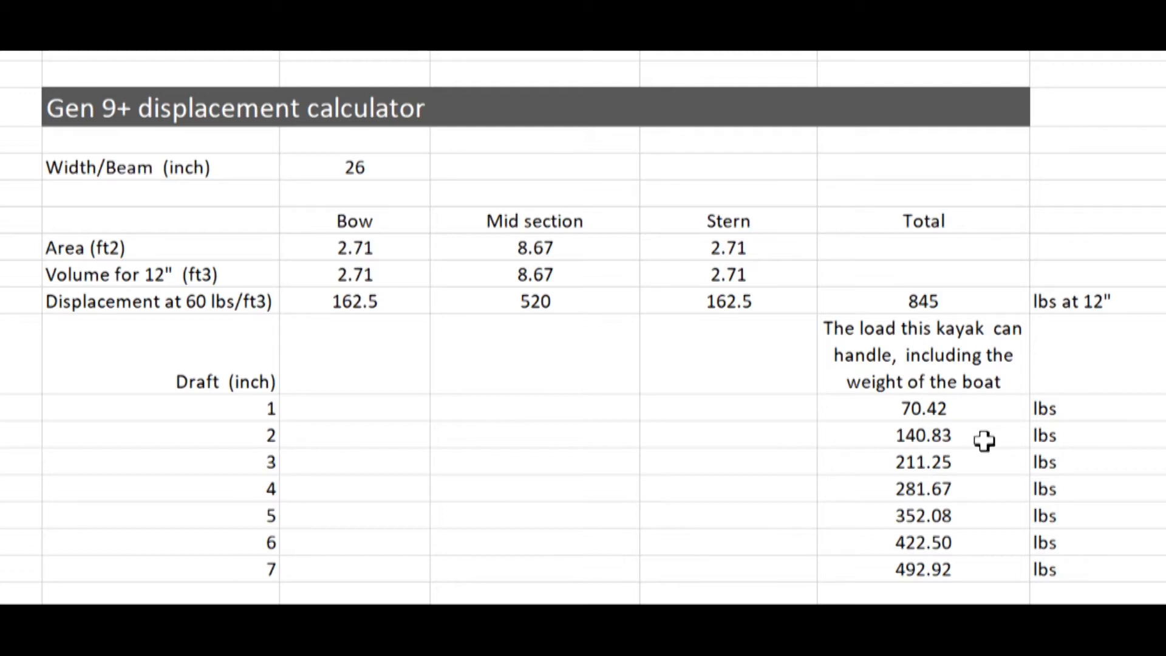